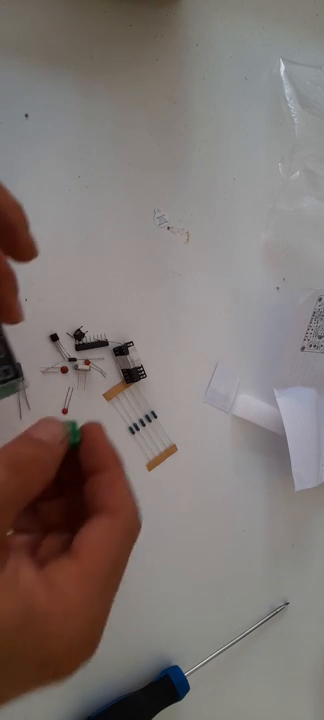
mouse_move(60, 320)
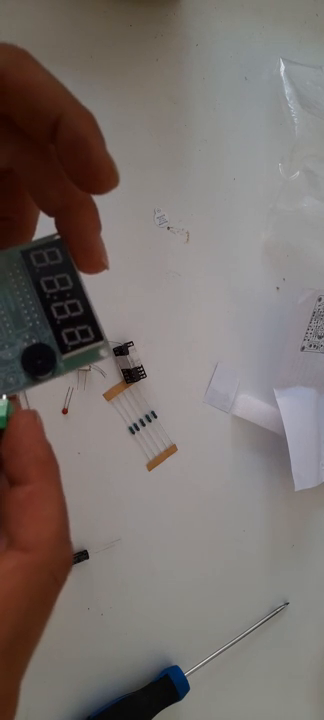